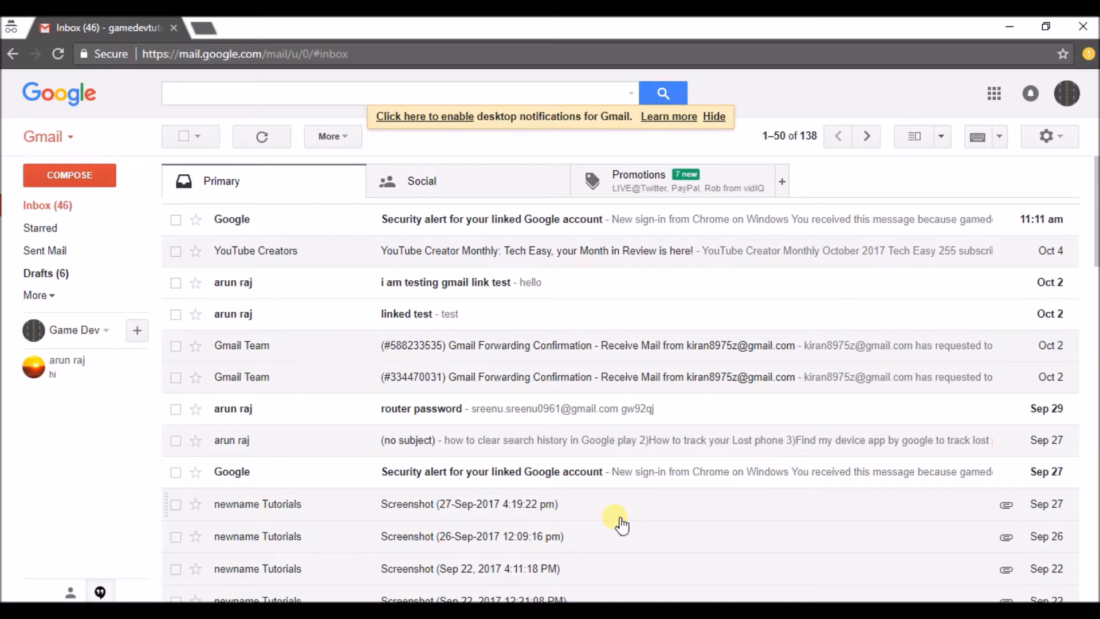
{"action": "mouse_move", "coordinate": [181, 258]}
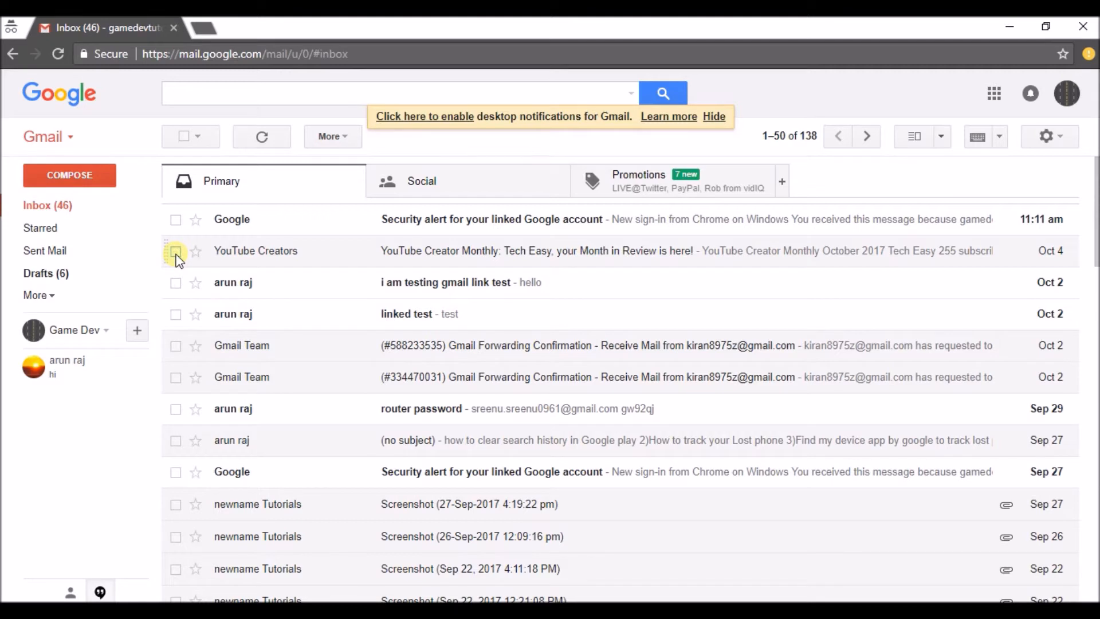
Delete the YouTube Creators message and expand the sidebar to show Trash.
{"action": "left_click", "coordinate": [175, 251]}
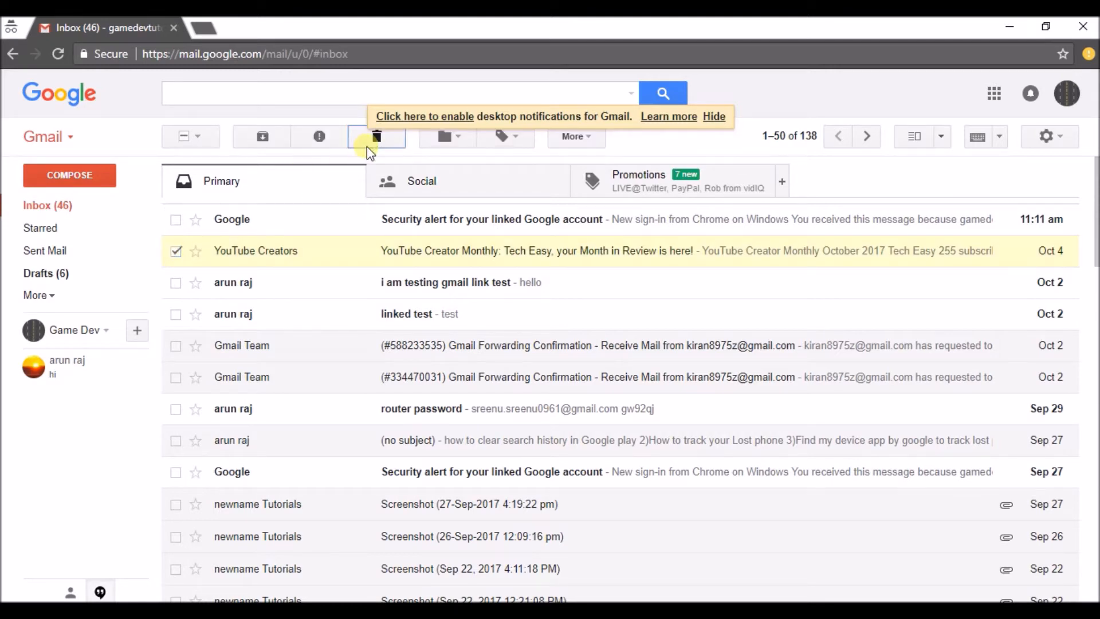
{"action": "left_click", "coordinate": [377, 137]}
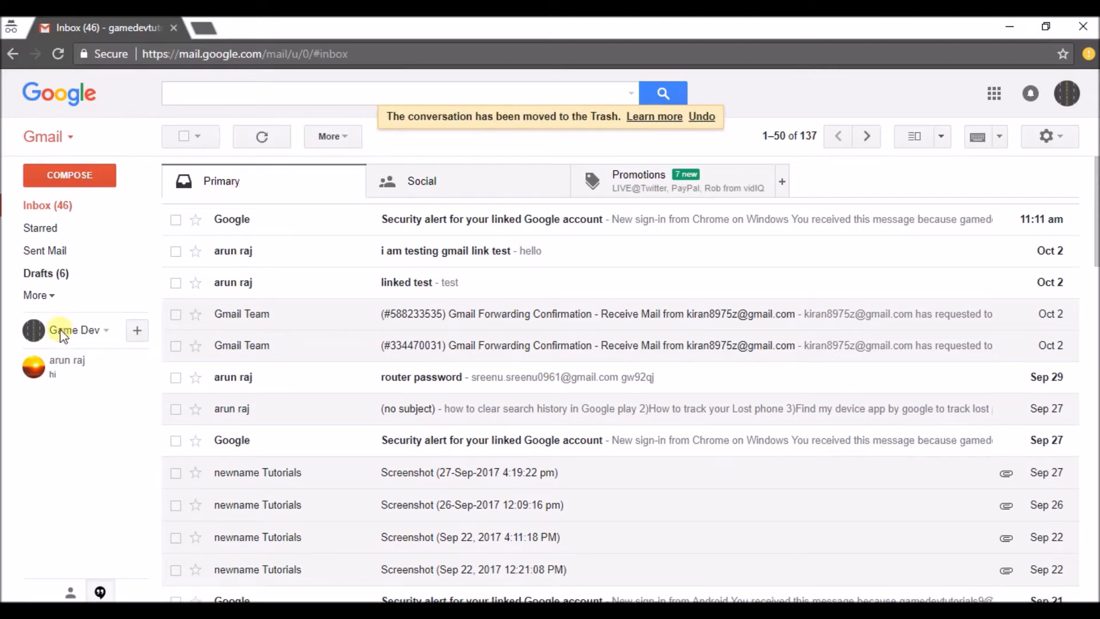
{"action": "left_click", "coordinate": [35, 295]}
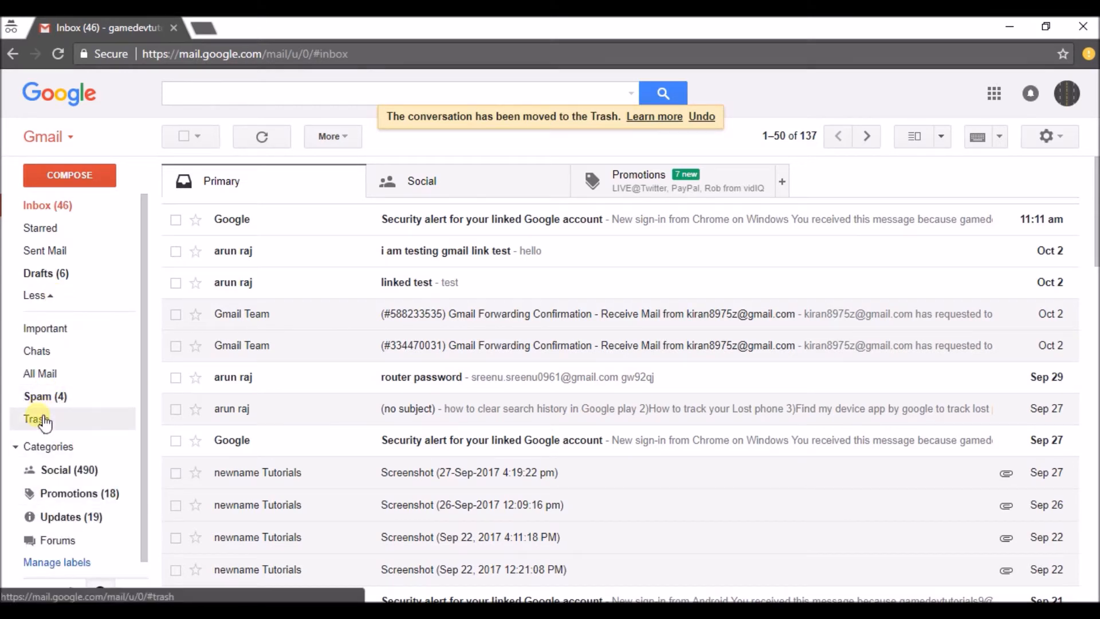
In Trash, select the Oct 4 YouTube Creators message for recovery.
{"action": "left_click", "coordinate": [33, 419]}
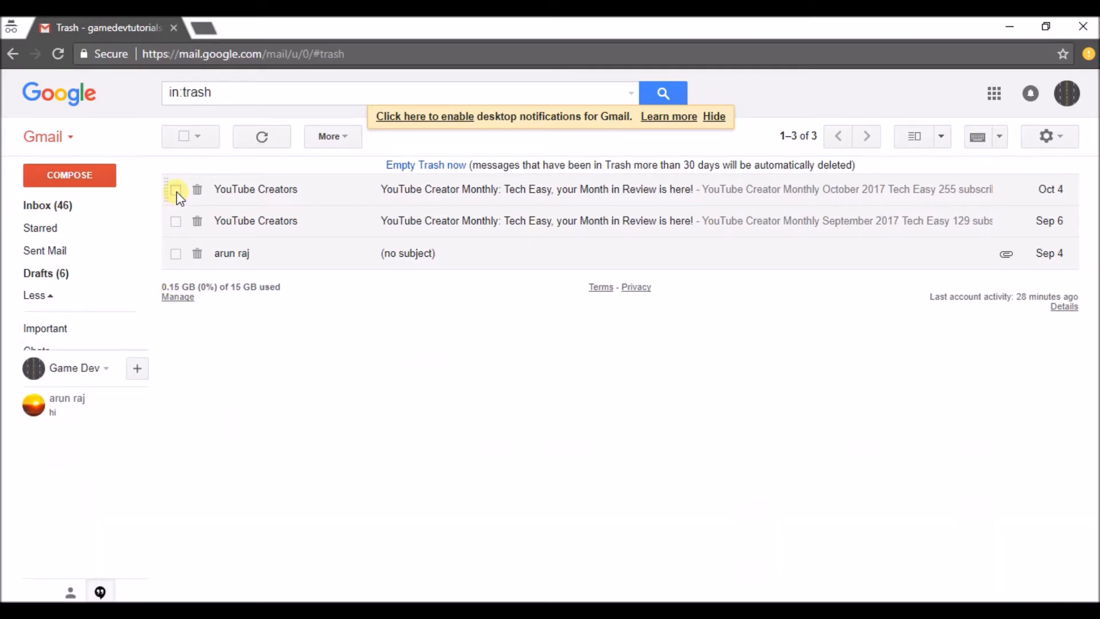
{"action": "left_click", "coordinate": [175, 189]}
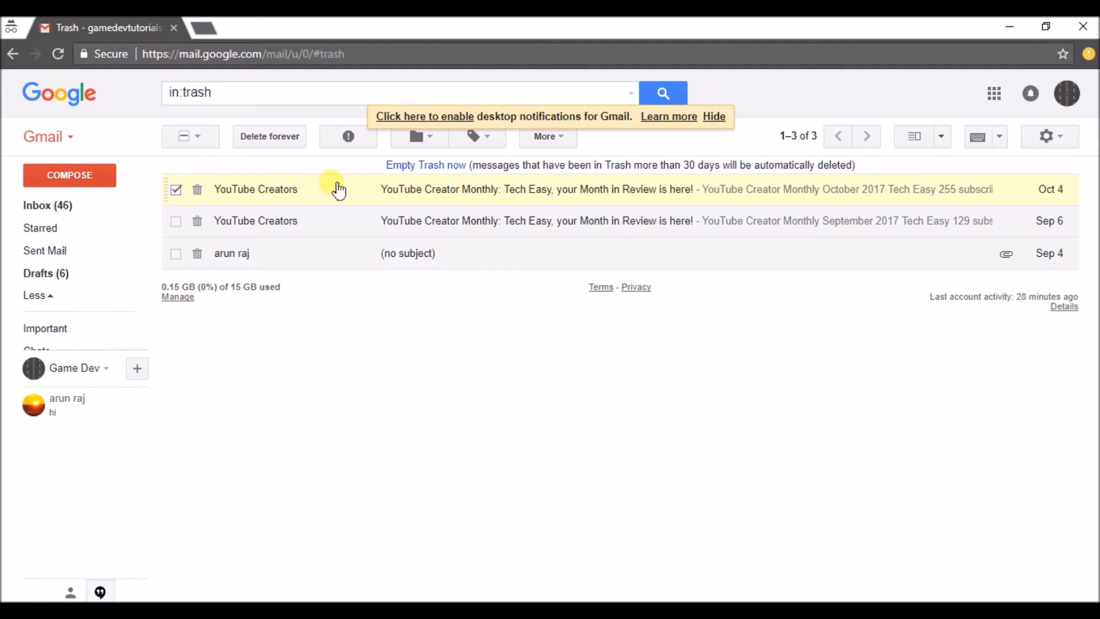
{"action": "mouse_move", "coordinate": [518, 220]}
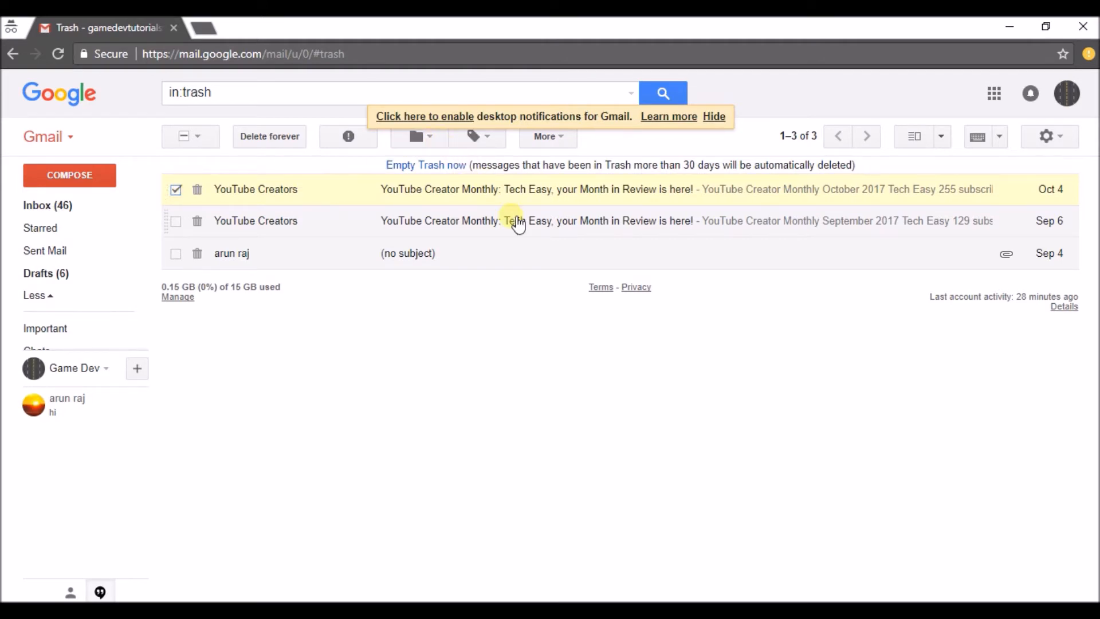
{"action": "left_click", "coordinate": [176, 189]}
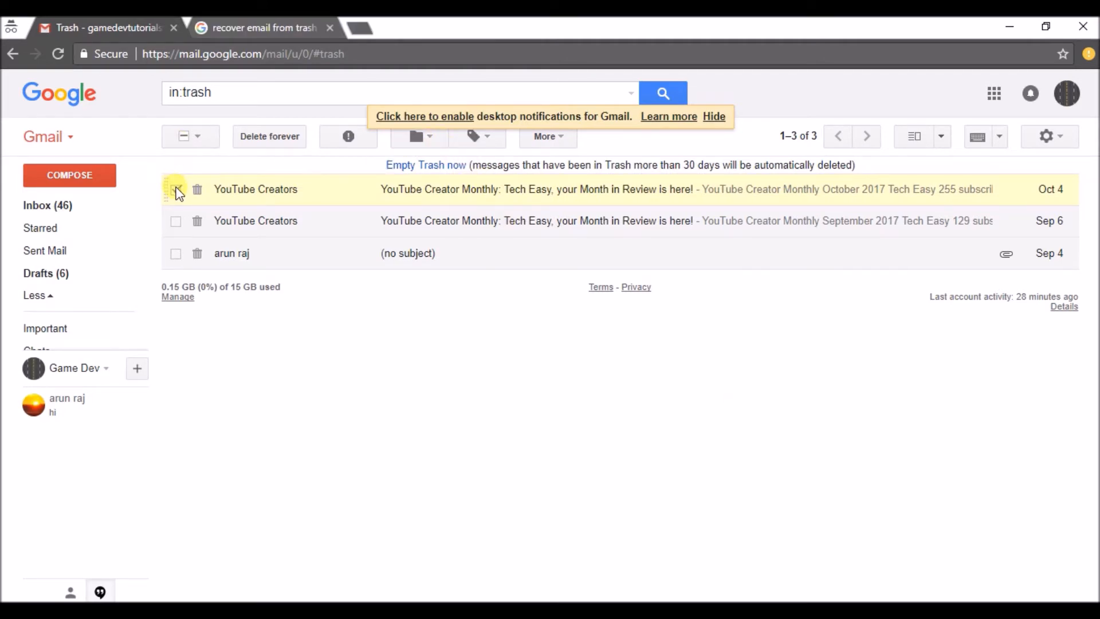
{"action": "left_click", "coordinate": [175, 189]}
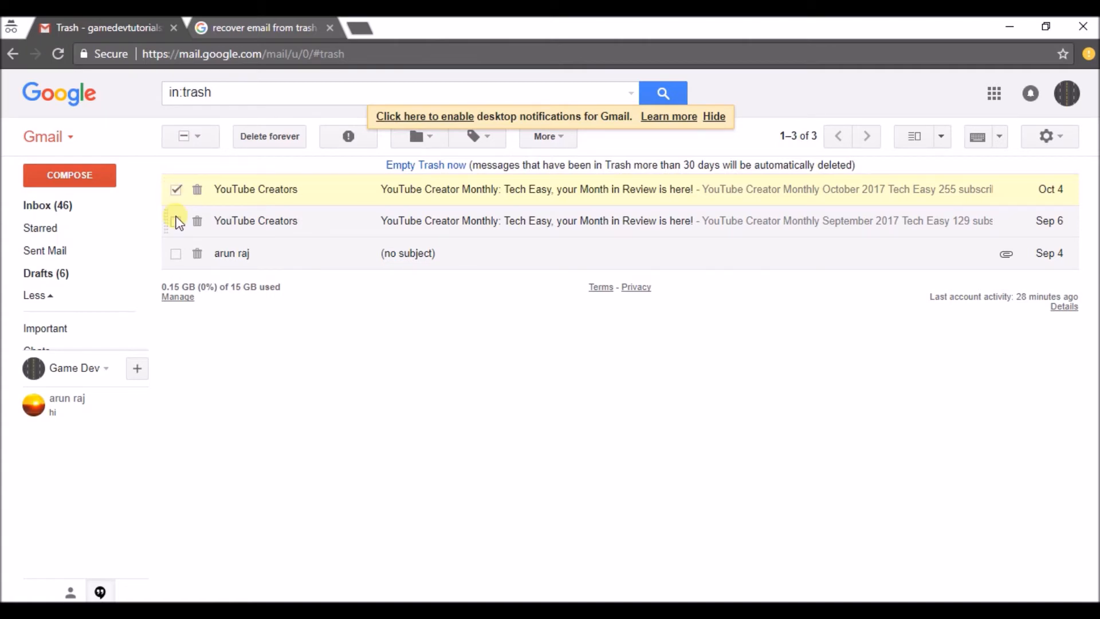
{"action": "mouse_move", "coordinate": [420, 214]}
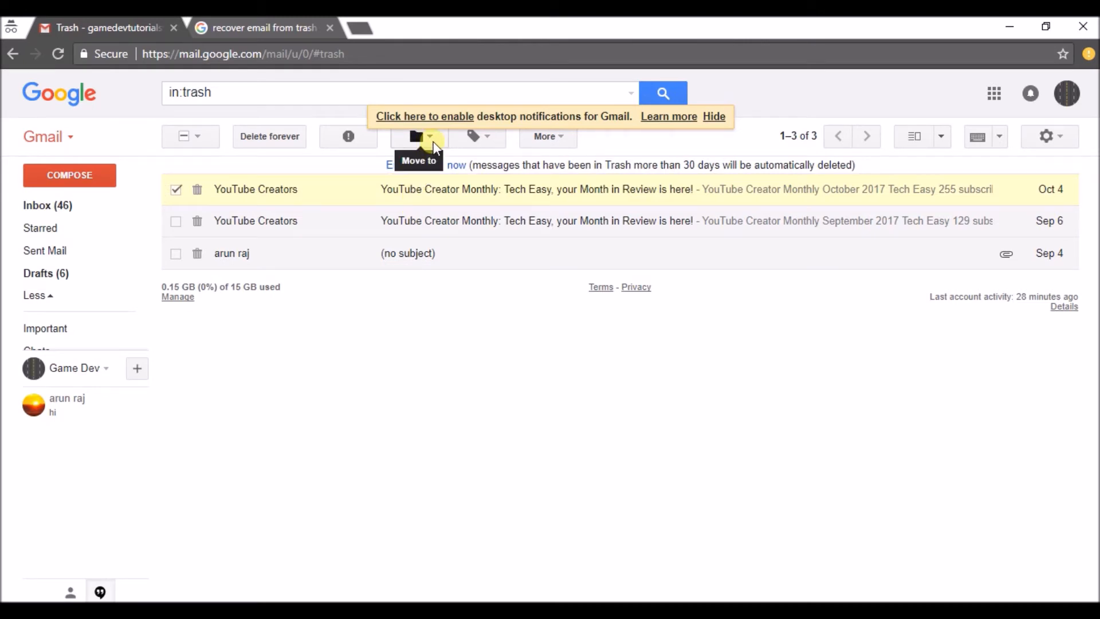
Move the message to Inbox via Move to, then return to the inbox.
{"action": "left_click", "coordinate": [417, 137]}
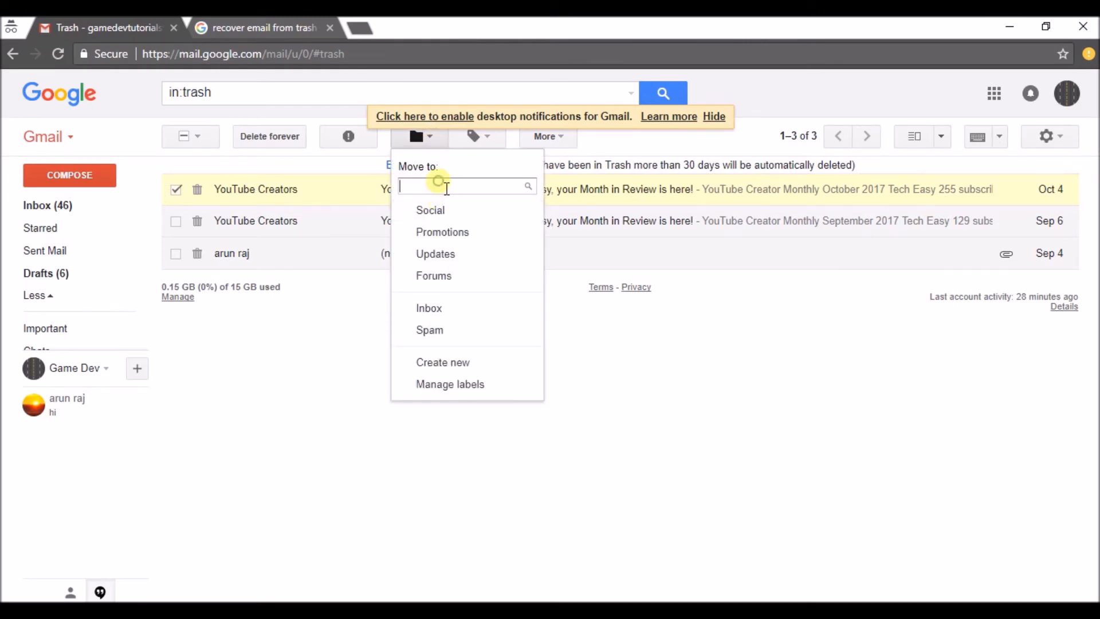
{"action": "type", "text": "inb"}
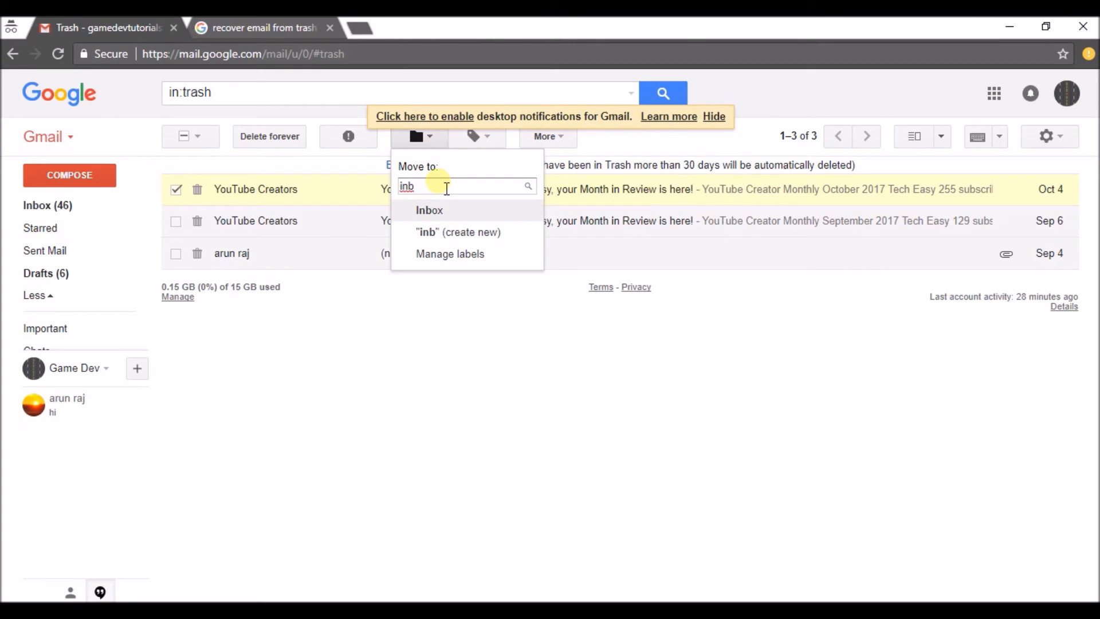
{"action": "type", "text": "o"}
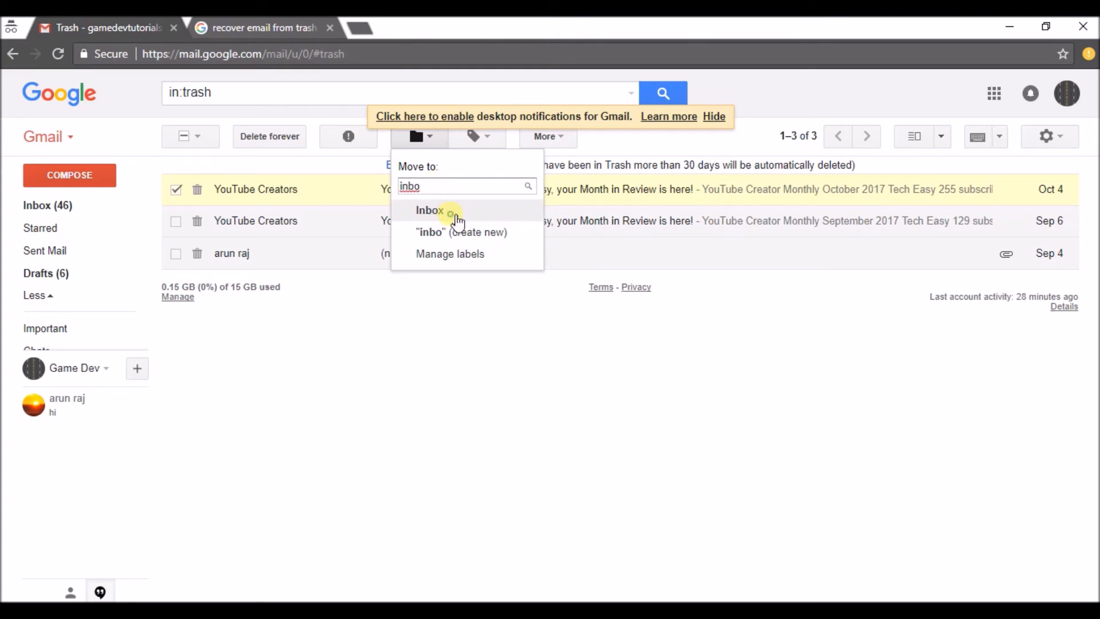
{"action": "left_click", "coordinate": [429, 210]}
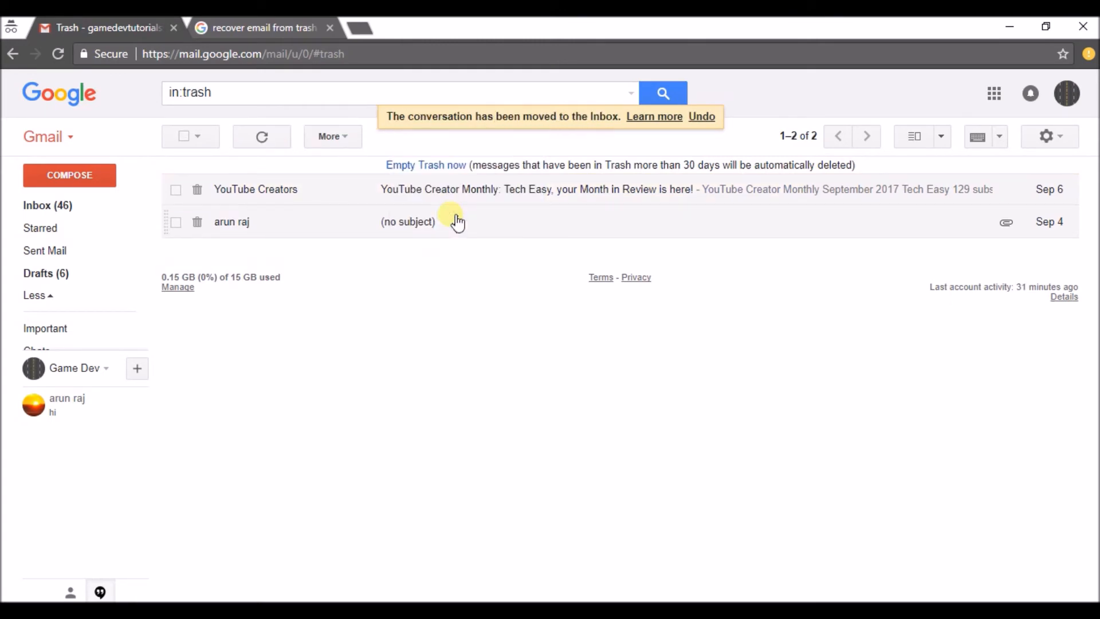
{"action": "left_click", "coordinate": [36, 205]}
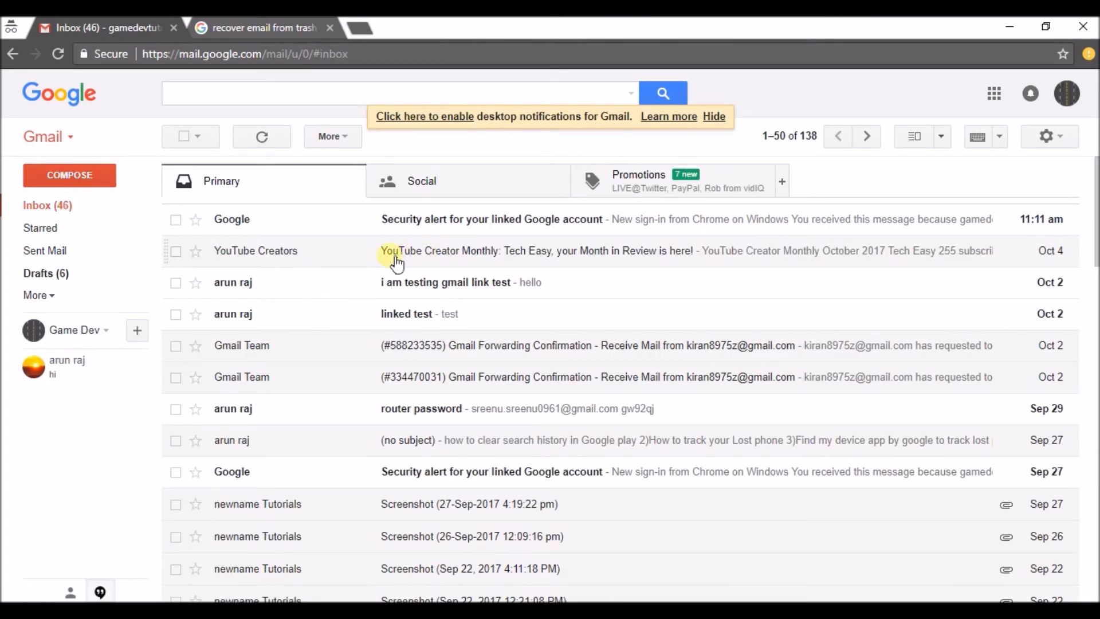
{"action": "mouse_move", "coordinate": [426, 258]}
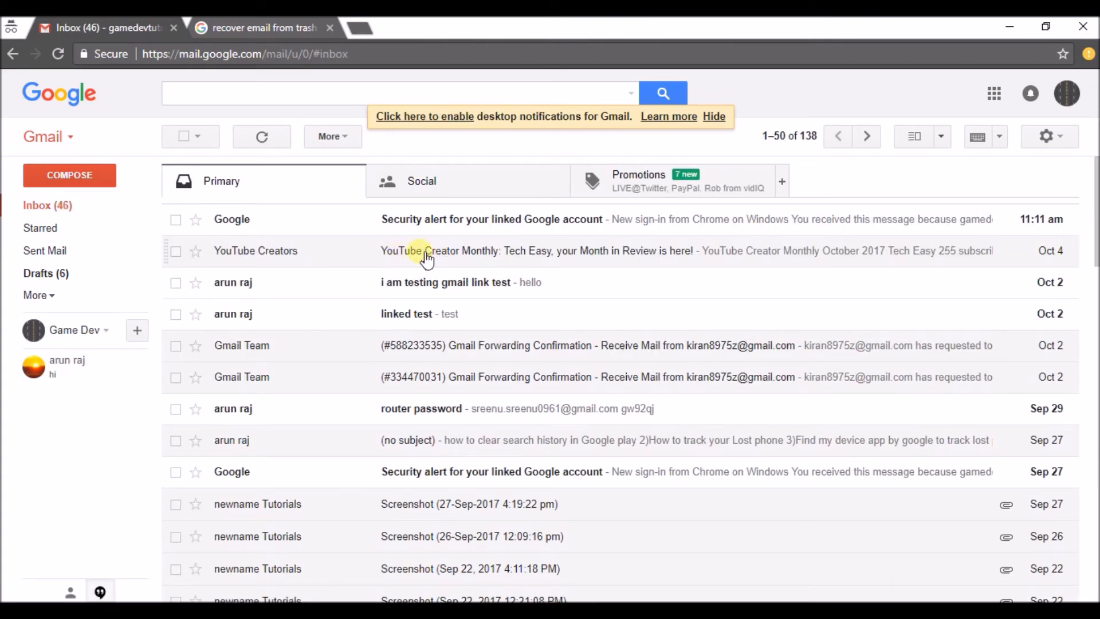